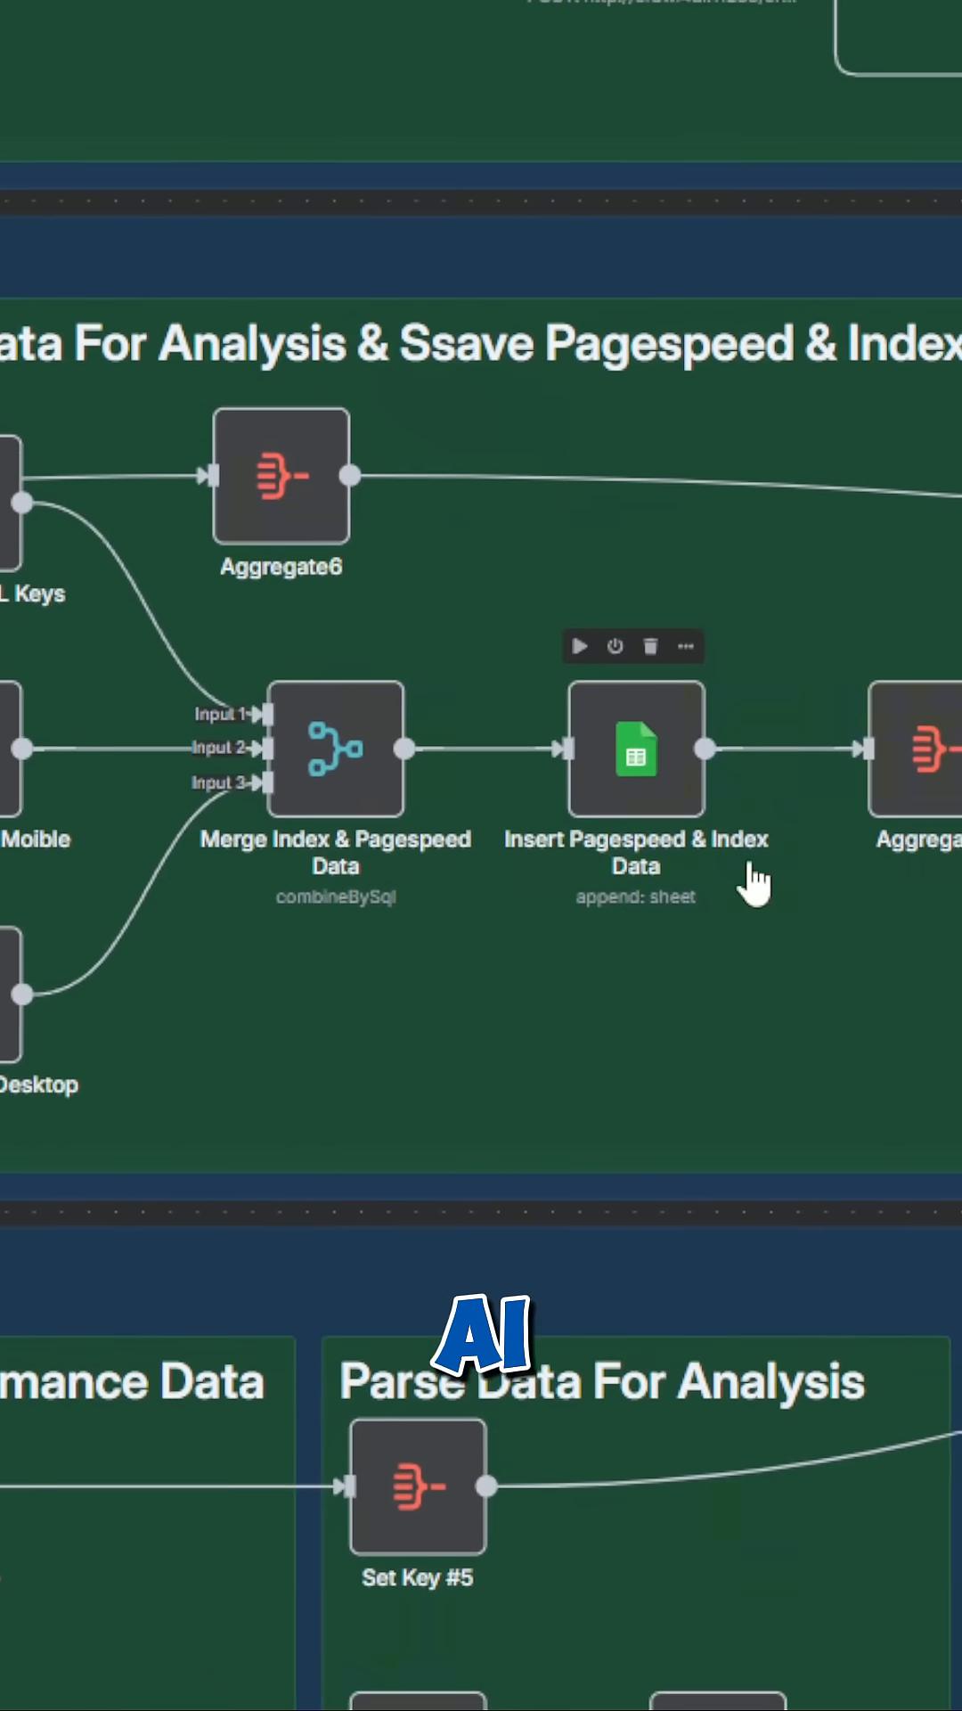
{"action": "scroll", "scroll_direction": "down", "scroll_amount": 3}
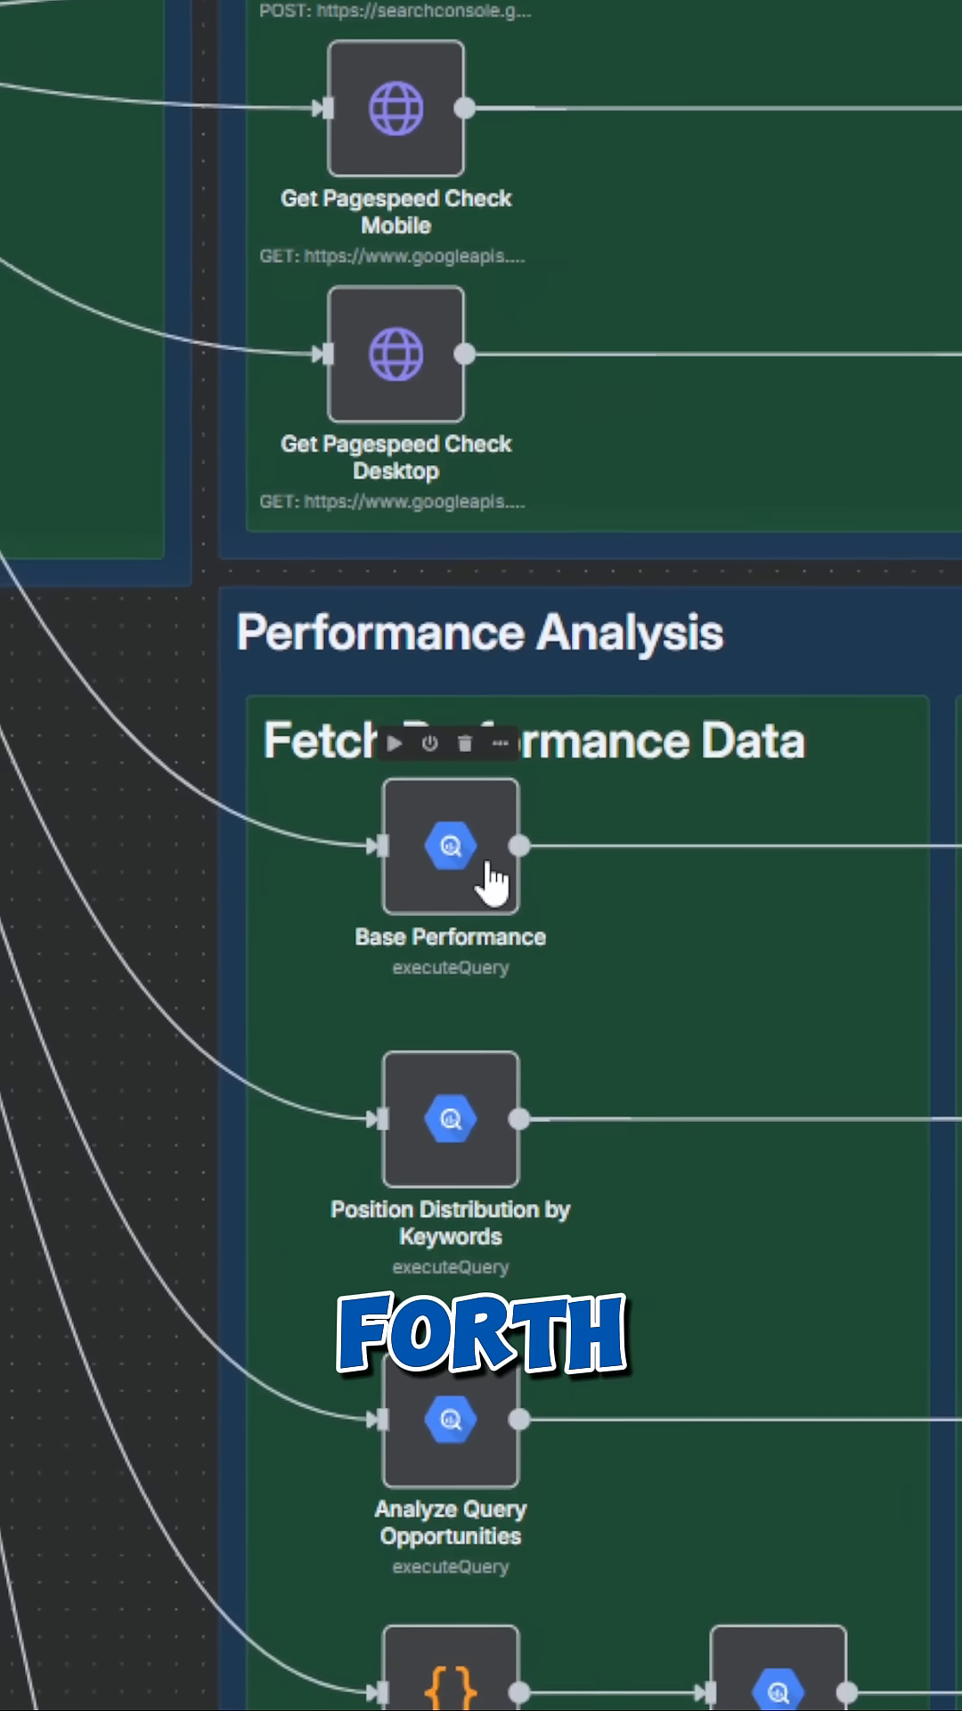
{"action": "scroll", "scroll_direction": "down", "scroll_amount": 3}
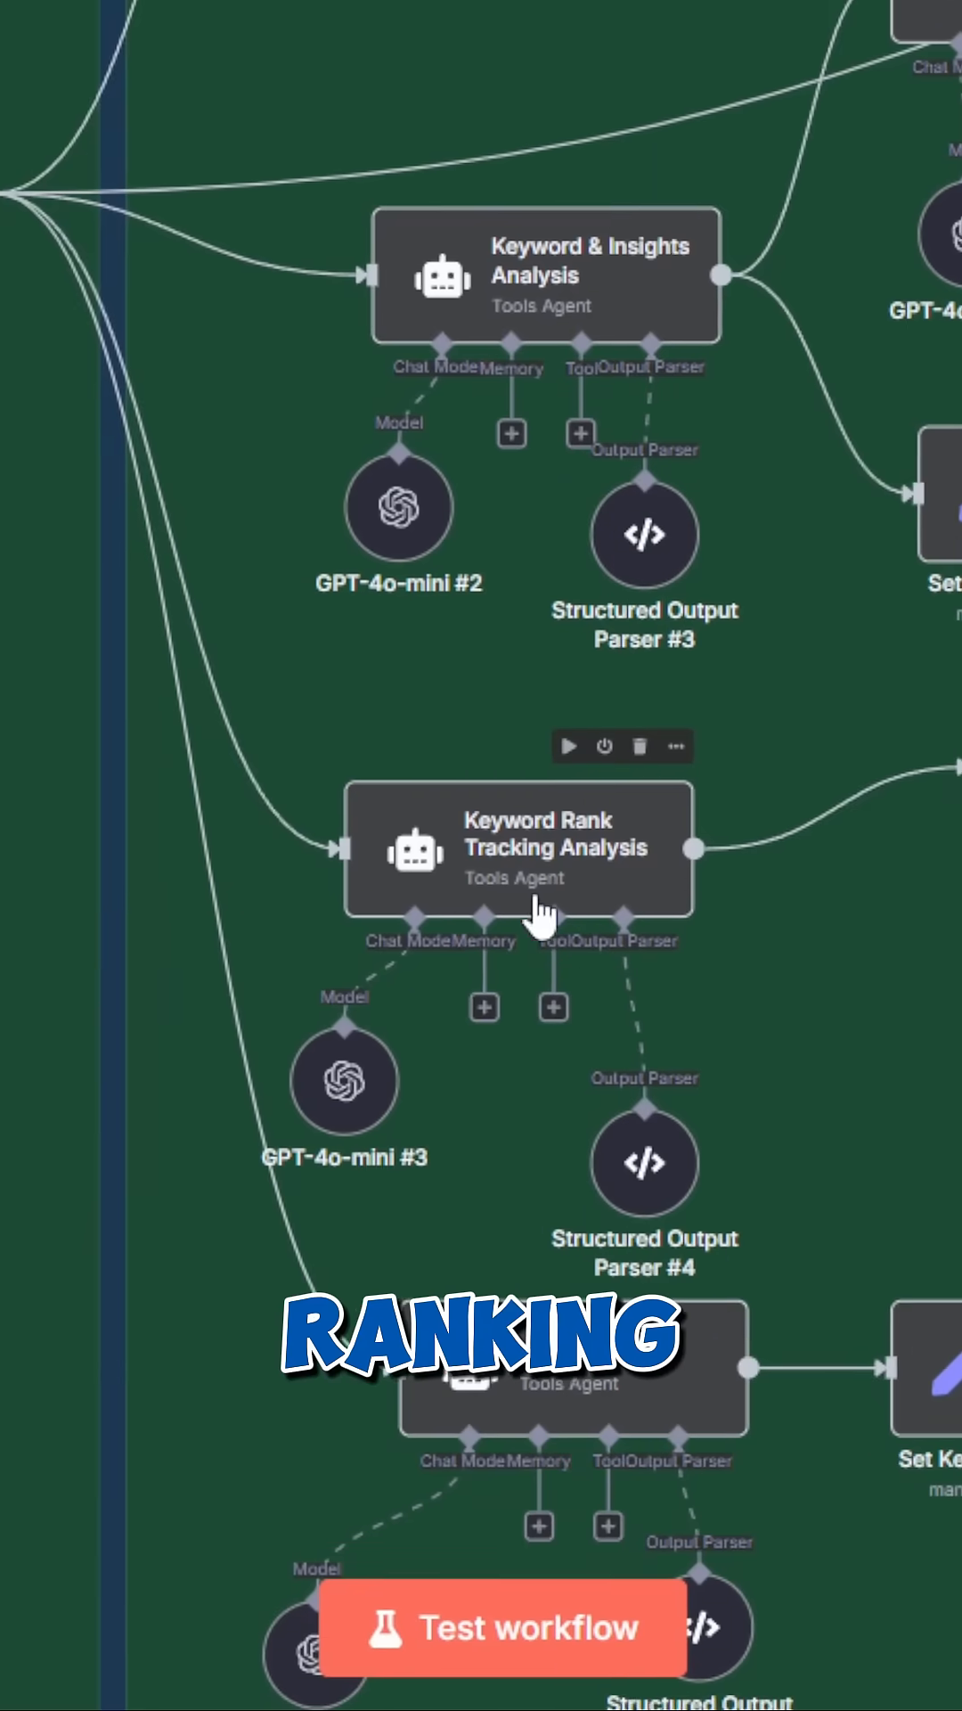
{"action": "scroll", "scroll_direction": "down", "scroll_amount": 3}
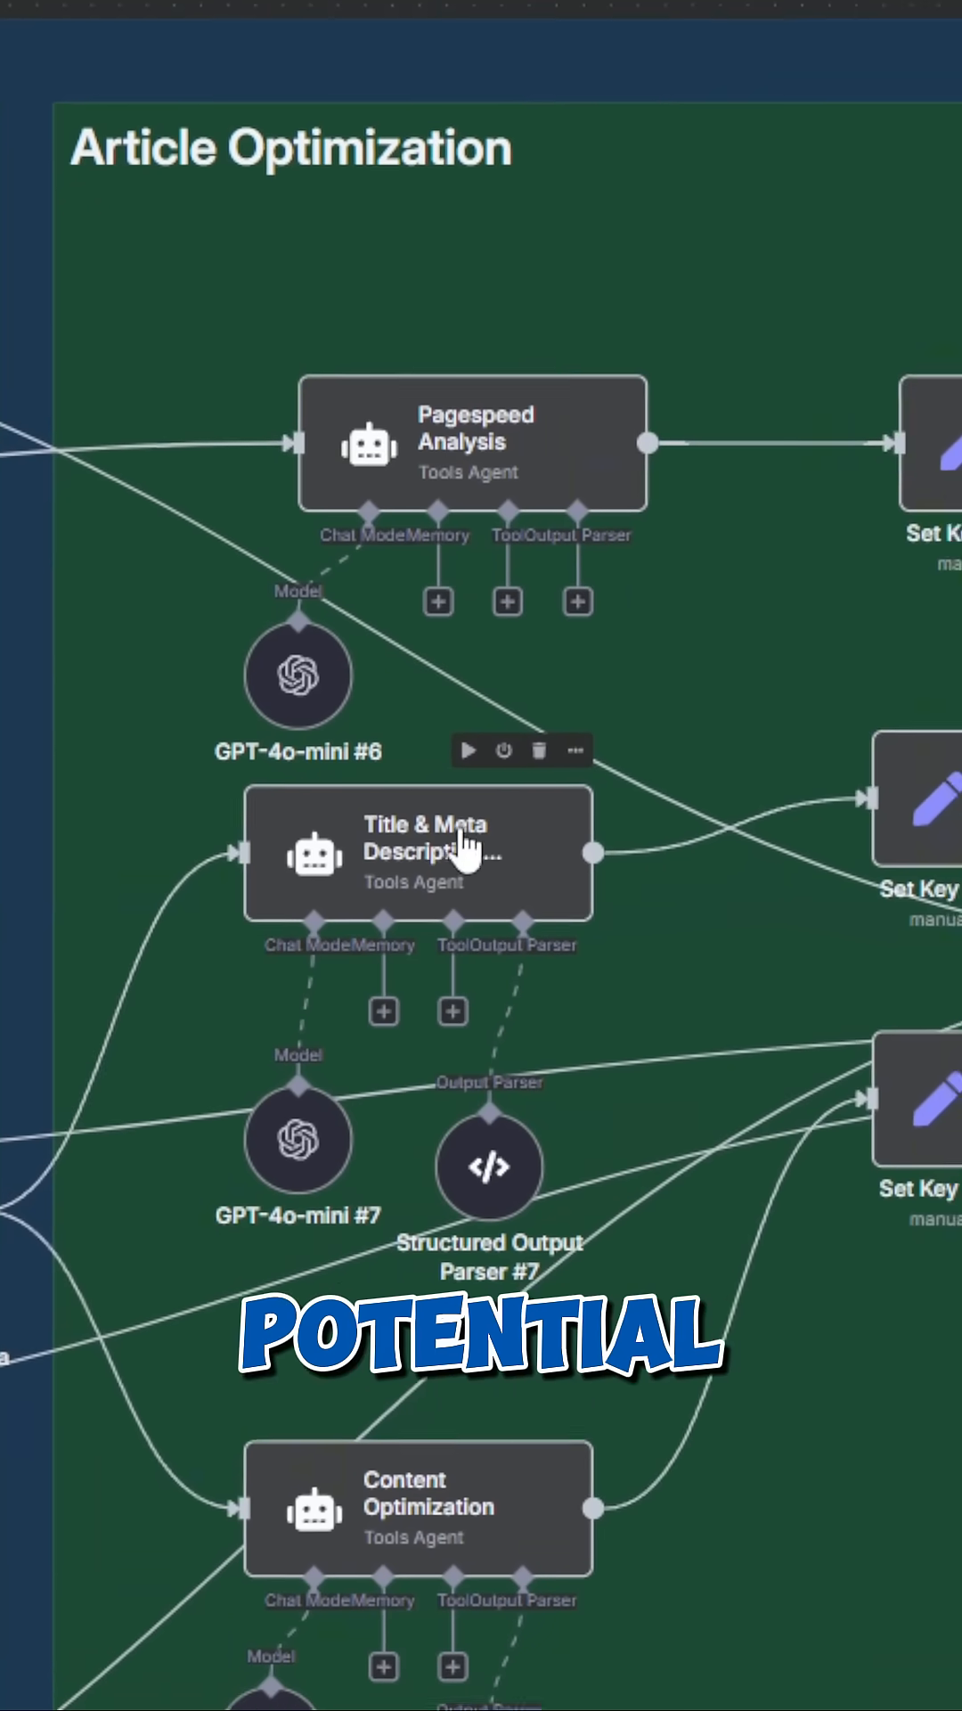
{"action": "scroll", "scroll_direction": "down", "scroll_amount": 3}
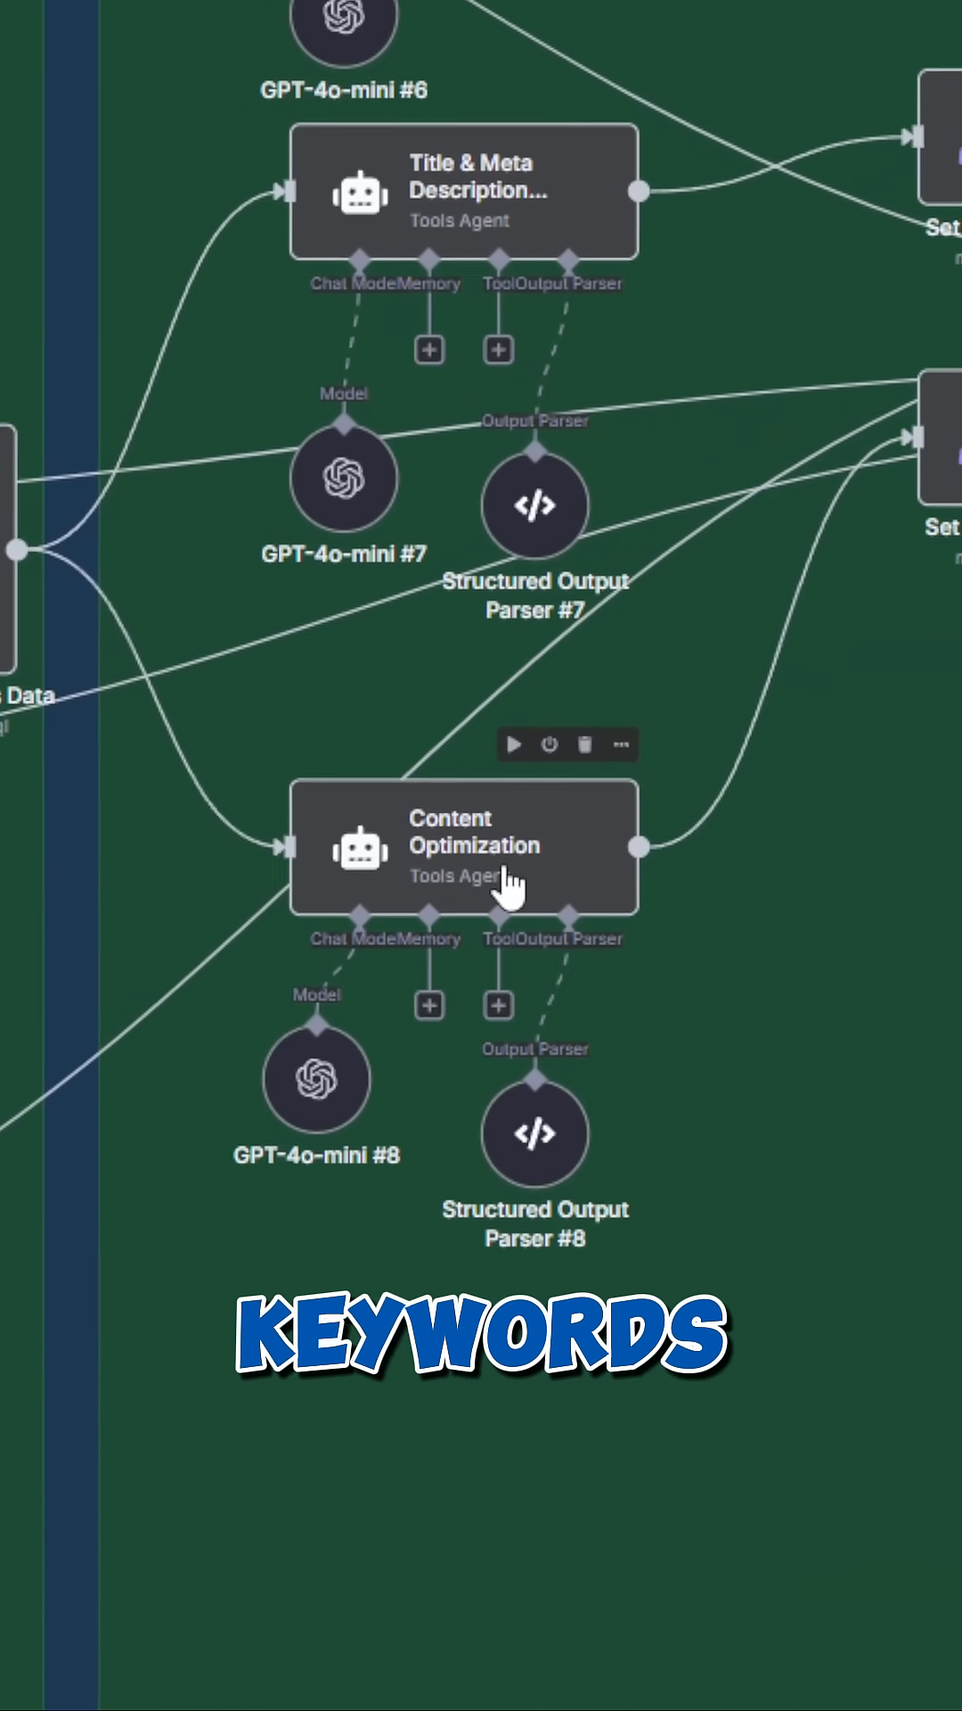
{"action": "scroll", "scroll_direction": "down", "scroll_amount": 3}
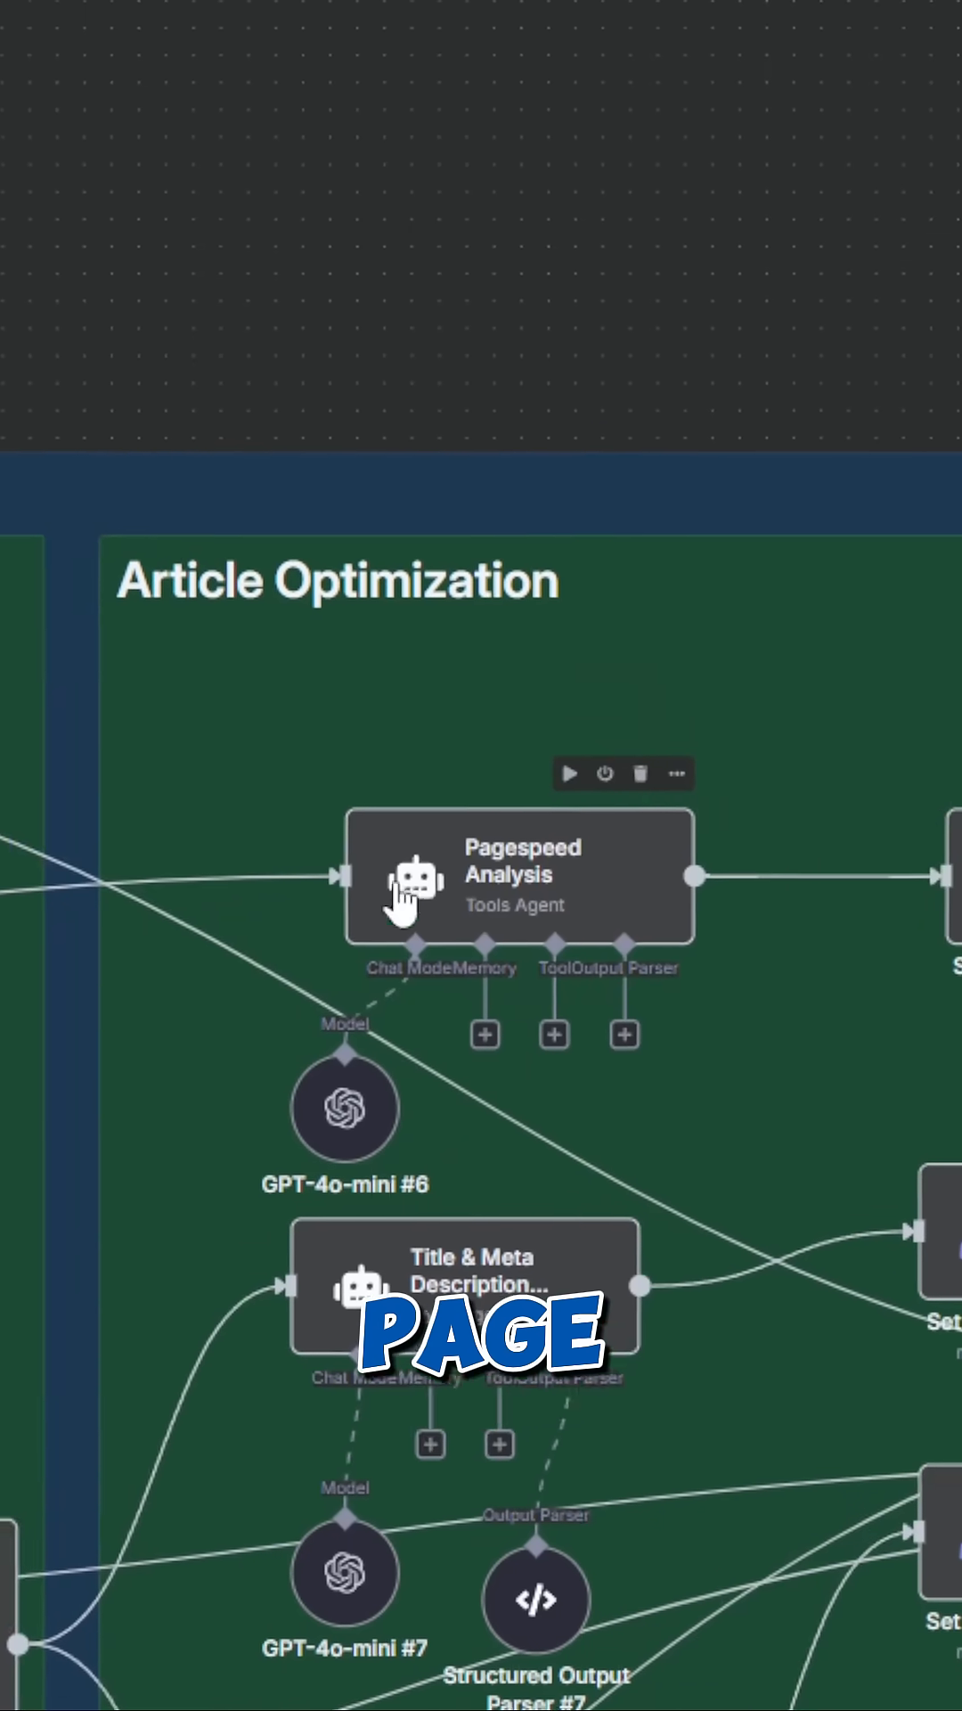